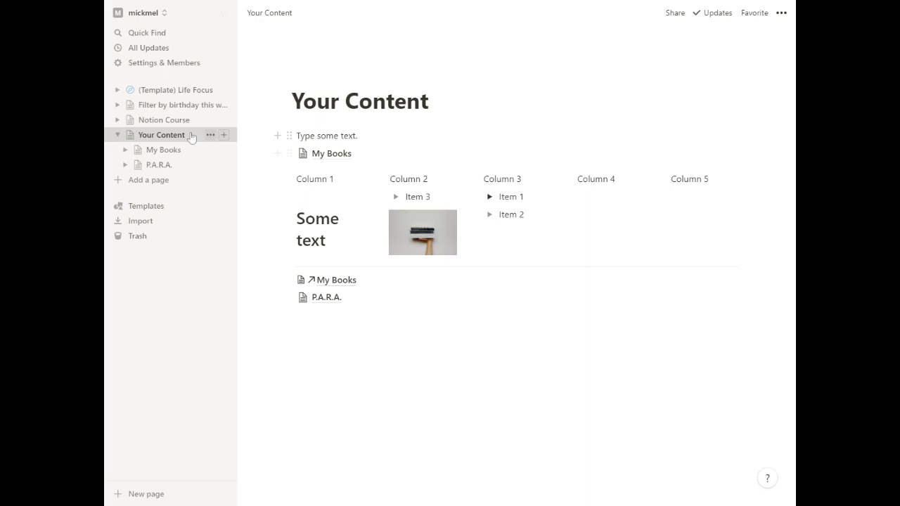
mouse_move(325, 158)
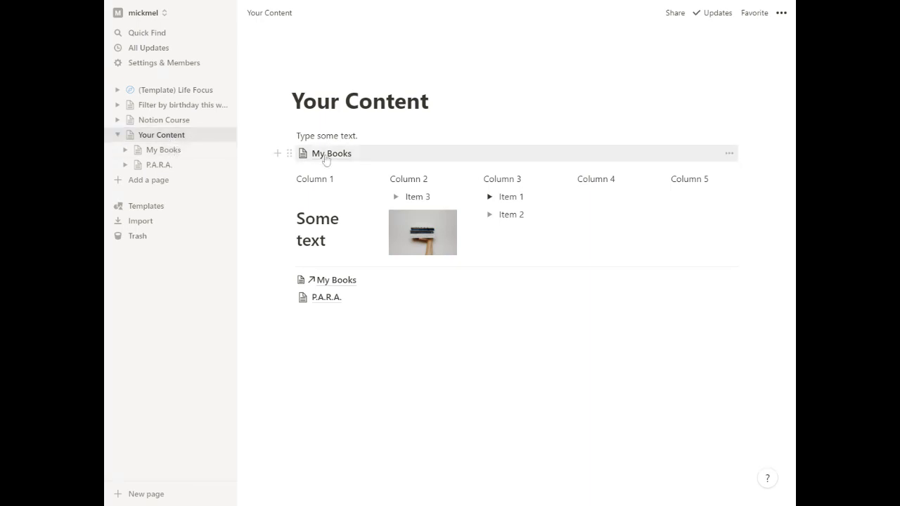
Add a sub-page titled 'That one book' inside the My Books page.
left_click(329, 153)
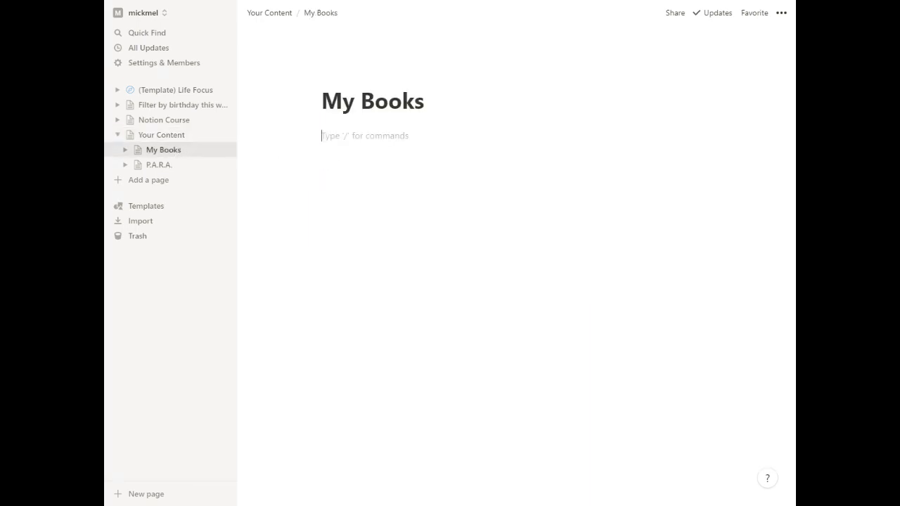
type("/page")
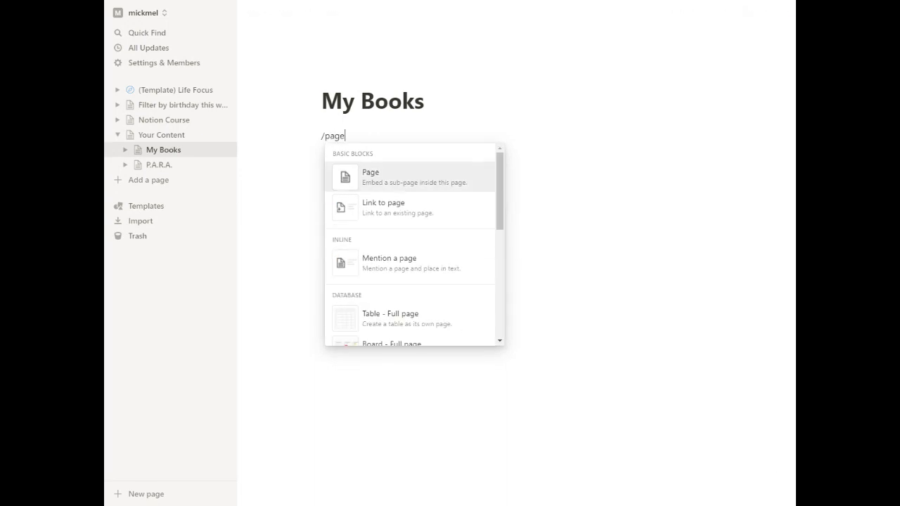
left_click(371, 177)
type("That one book")
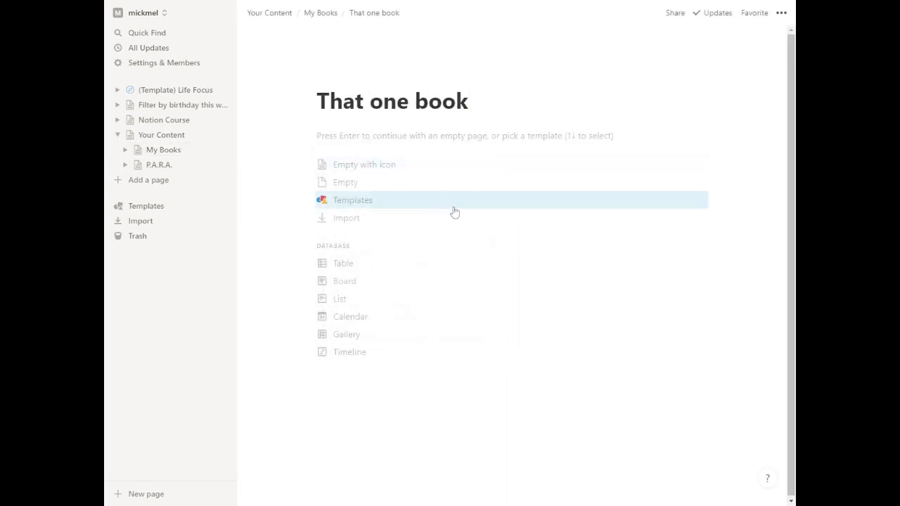
left_click(126, 149)
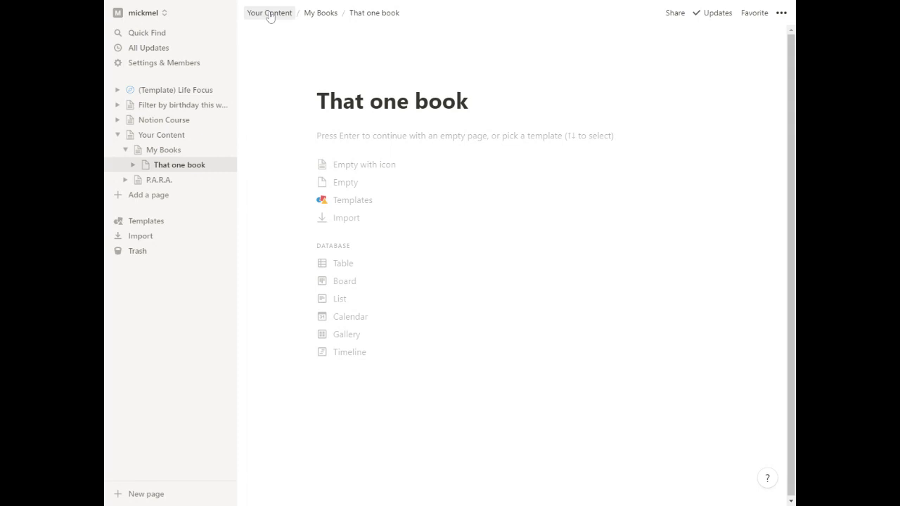
Return to Your Content and open the P.A.R.A. page.
left_click(270, 13)
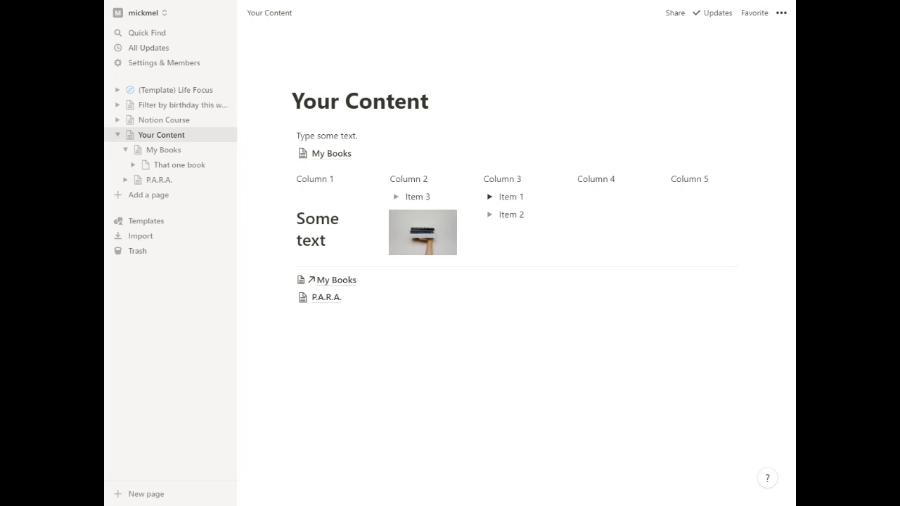
left_click(326, 299)
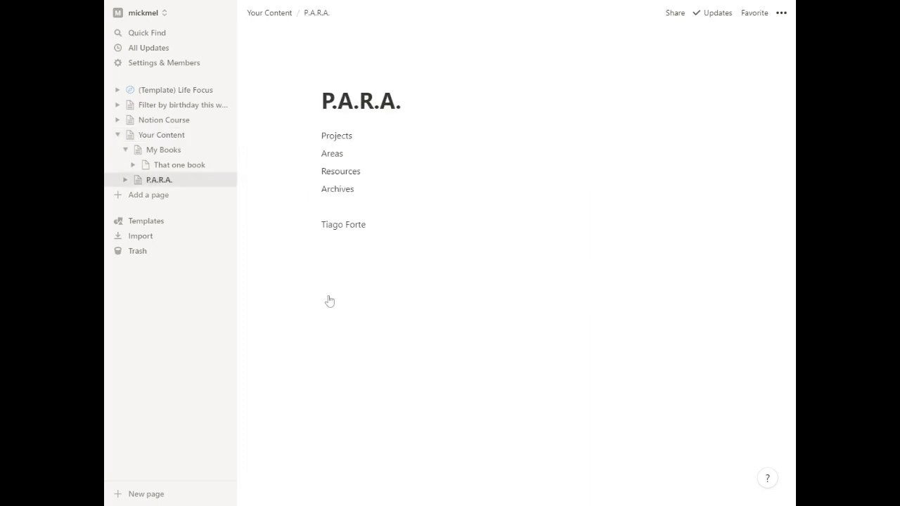